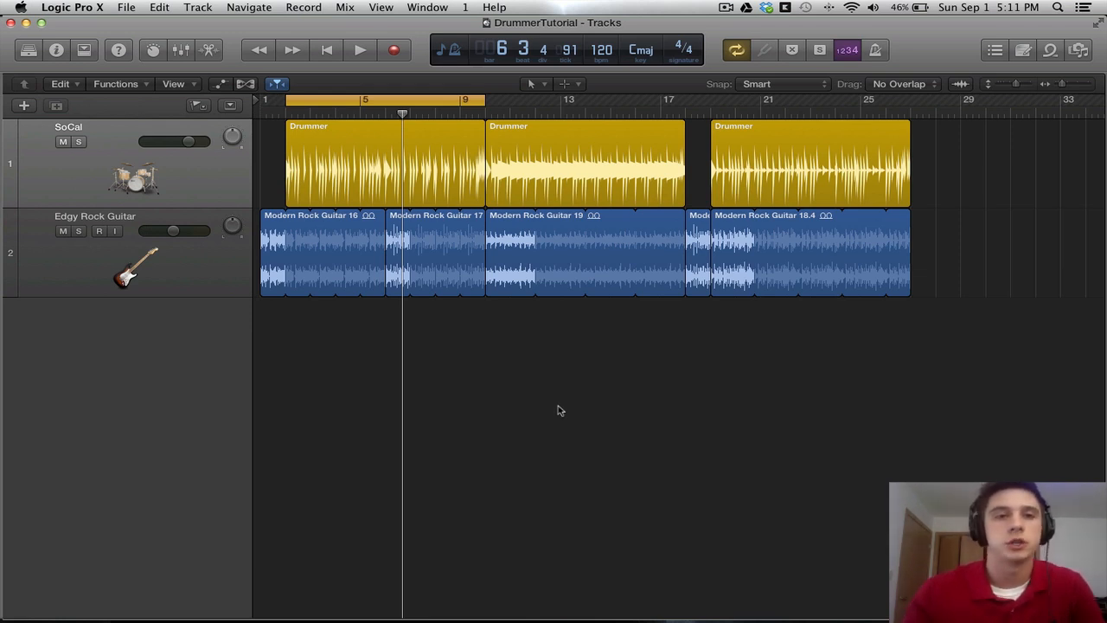
pyautogui.moveTo(173, 396)
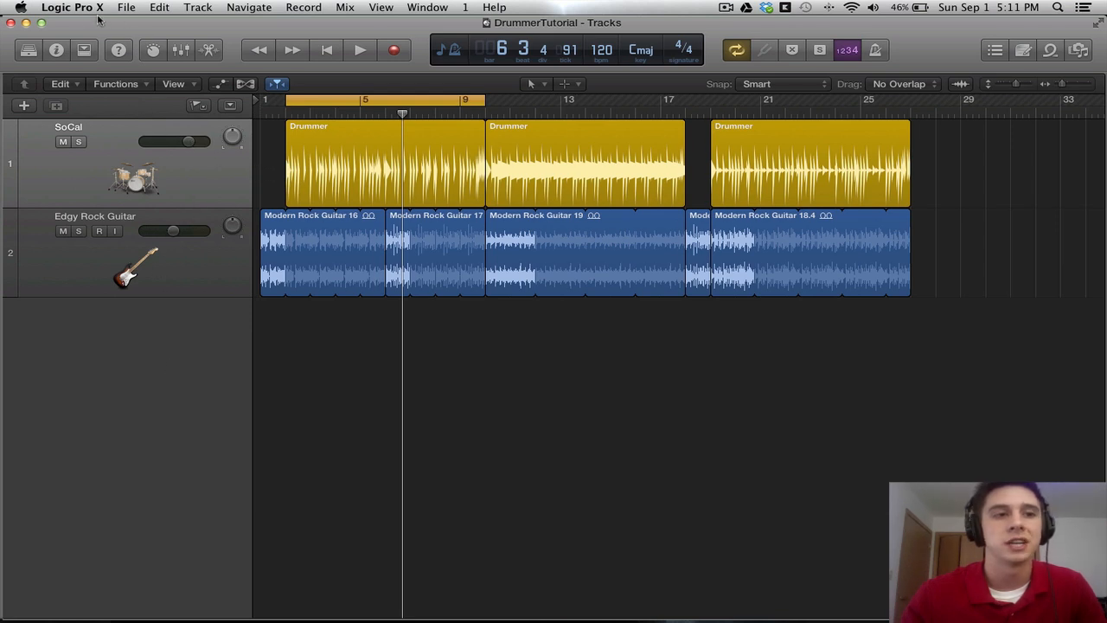
# Reveal the Key Commands presets from the Logic Pro X menu, with U.S. checked
pyautogui.click(73, 7)
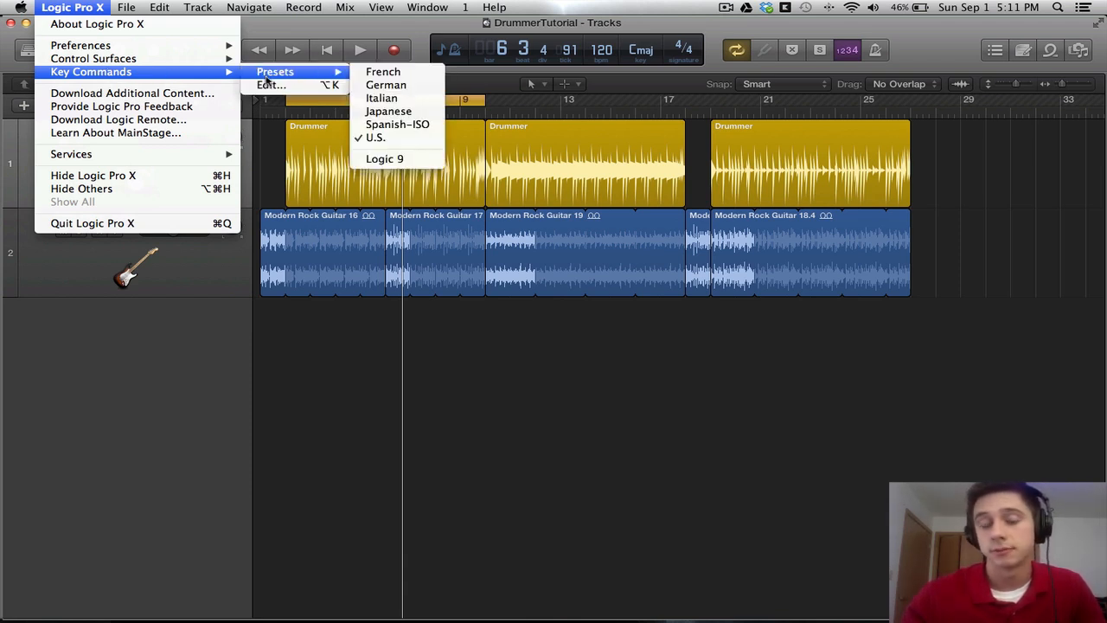
pyautogui.moveTo(375, 138)
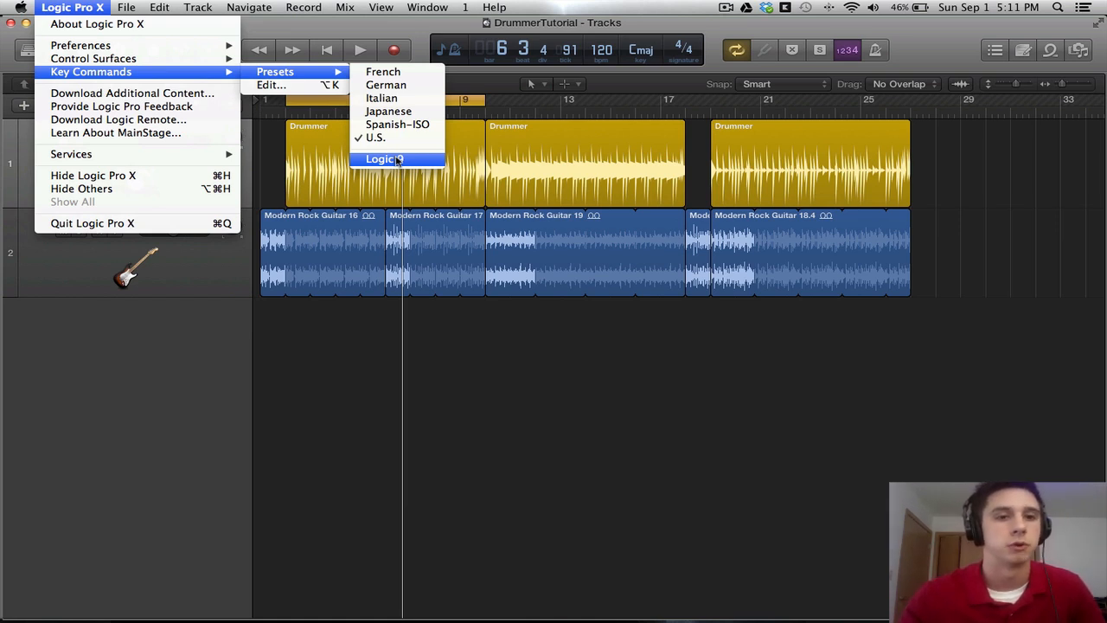
# Open the Key Commands editor and expand Global Commands to show Record and transport keys
pyautogui.click(381, 158)
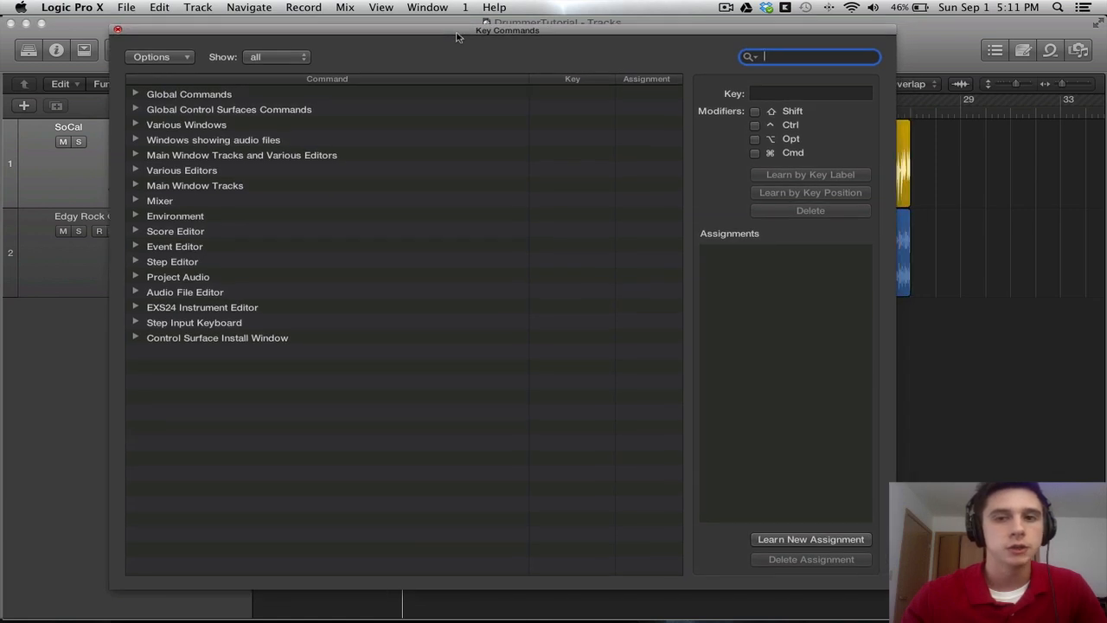
pyautogui.moveTo(398, 90)
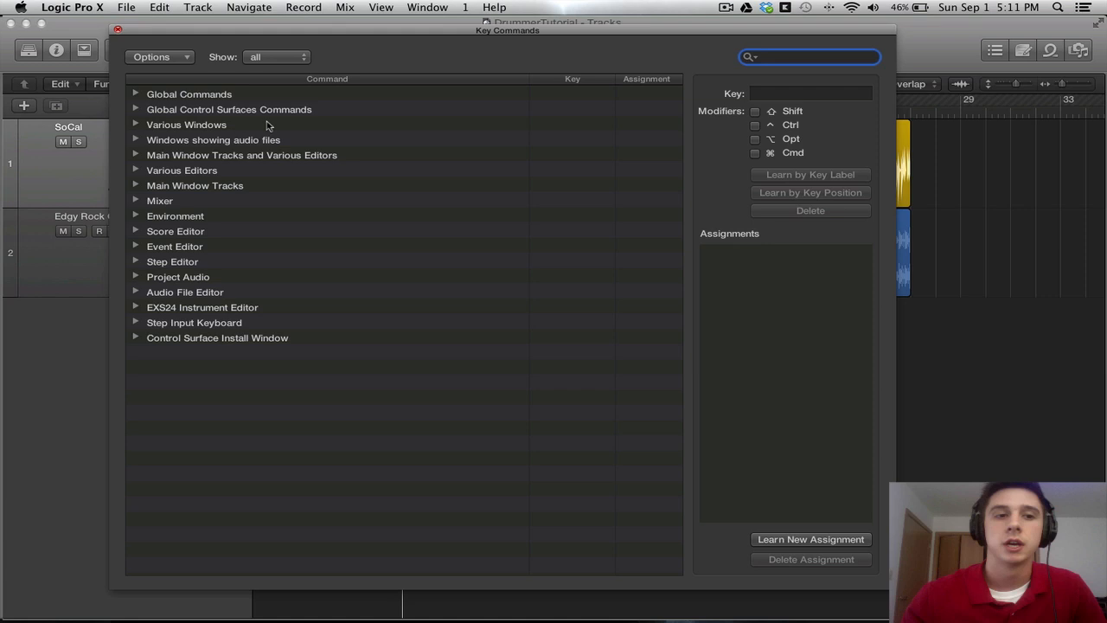
pyautogui.click(136, 93)
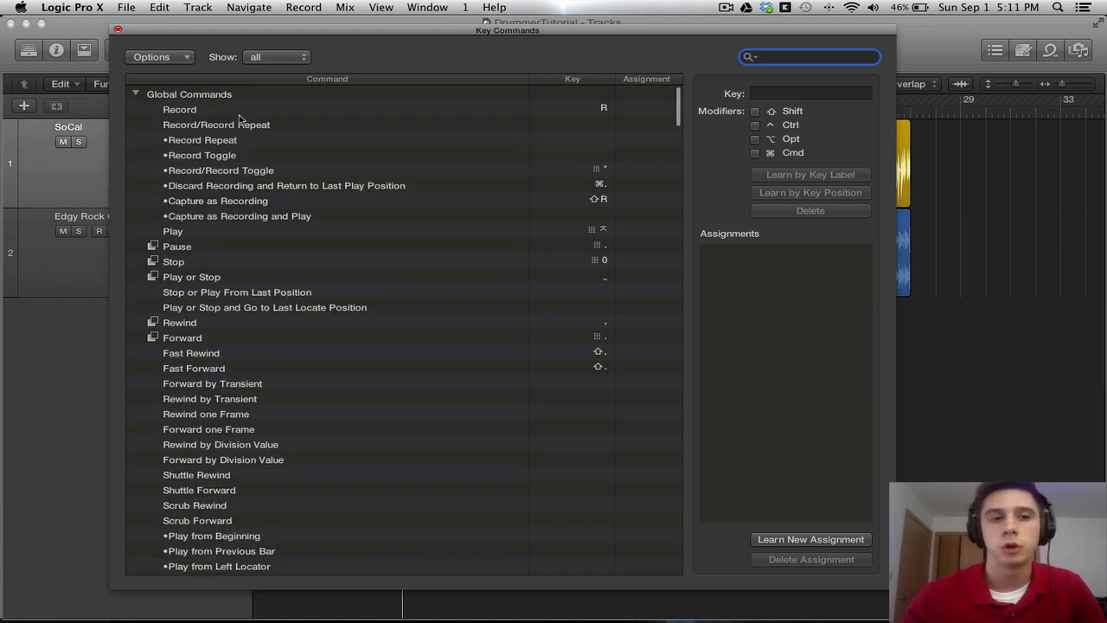
pyautogui.click(808, 57)
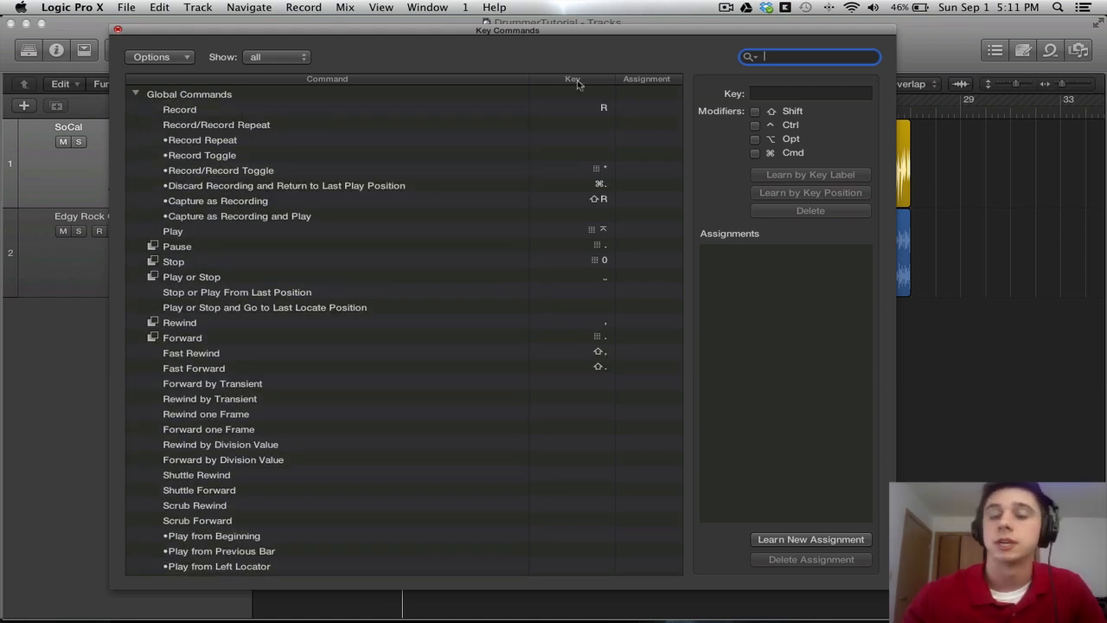
pyautogui.moveTo(621, 110)
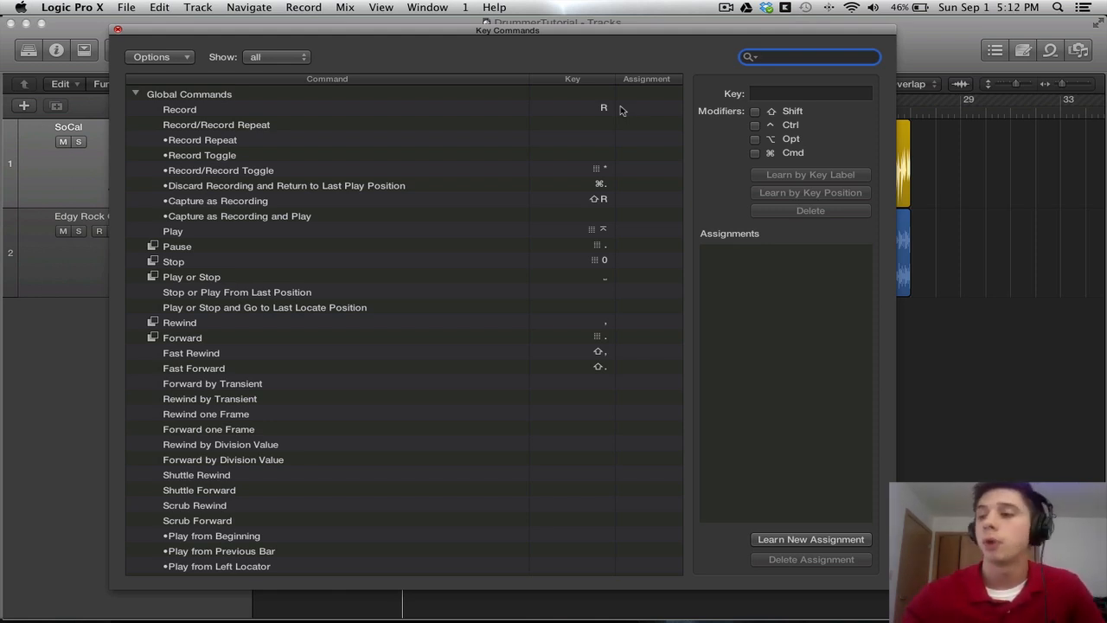
pyautogui.moveTo(681, 130)
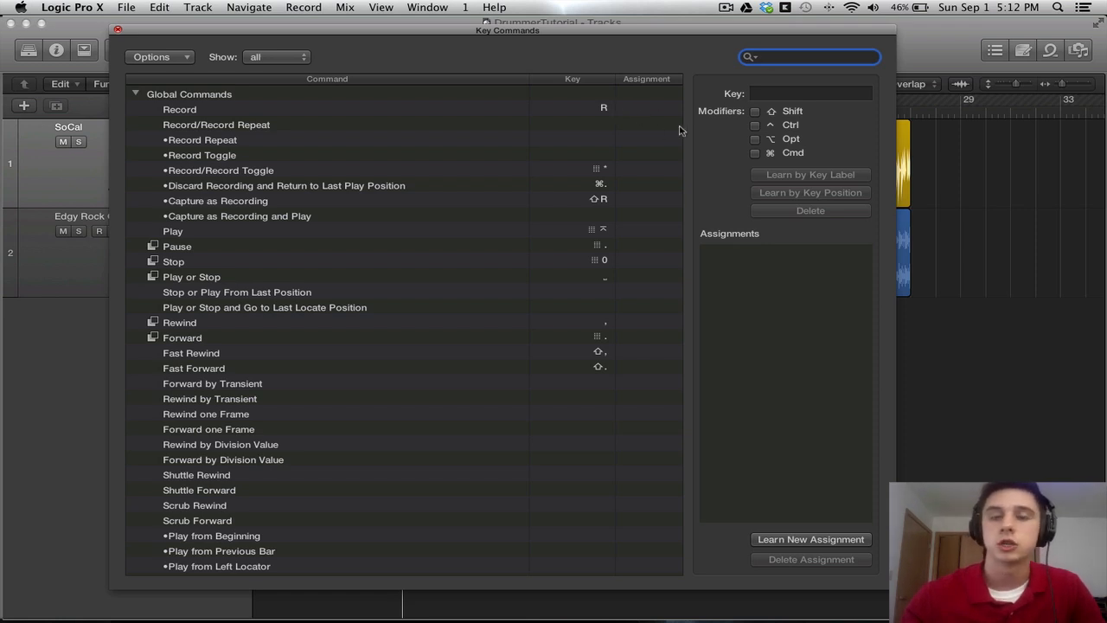
pyautogui.click(809, 56)
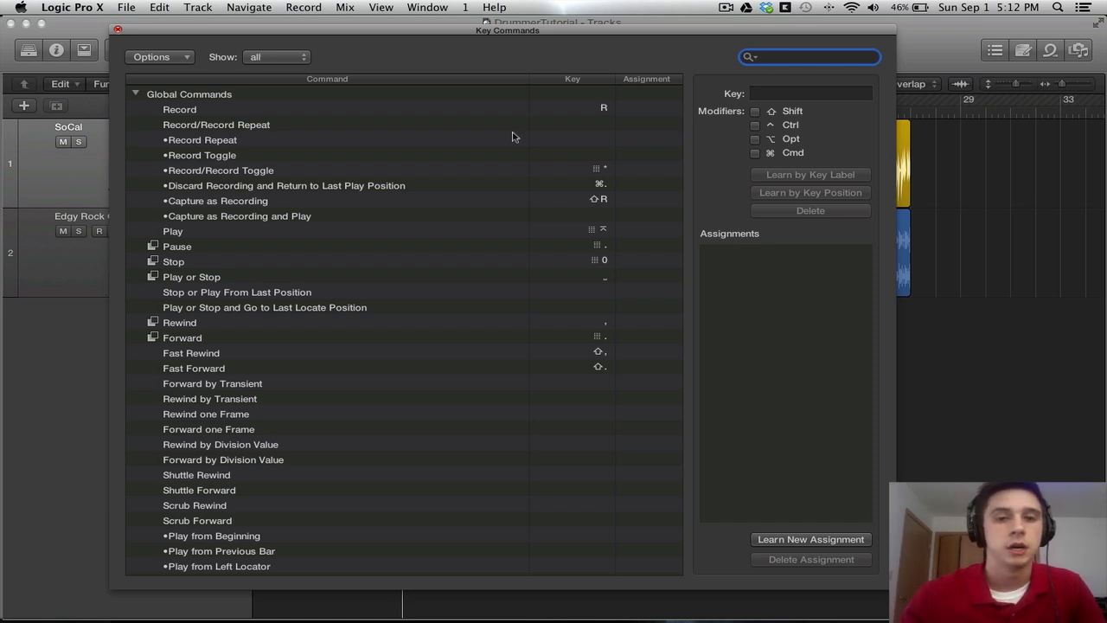
pyautogui.moveTo(350, 177)
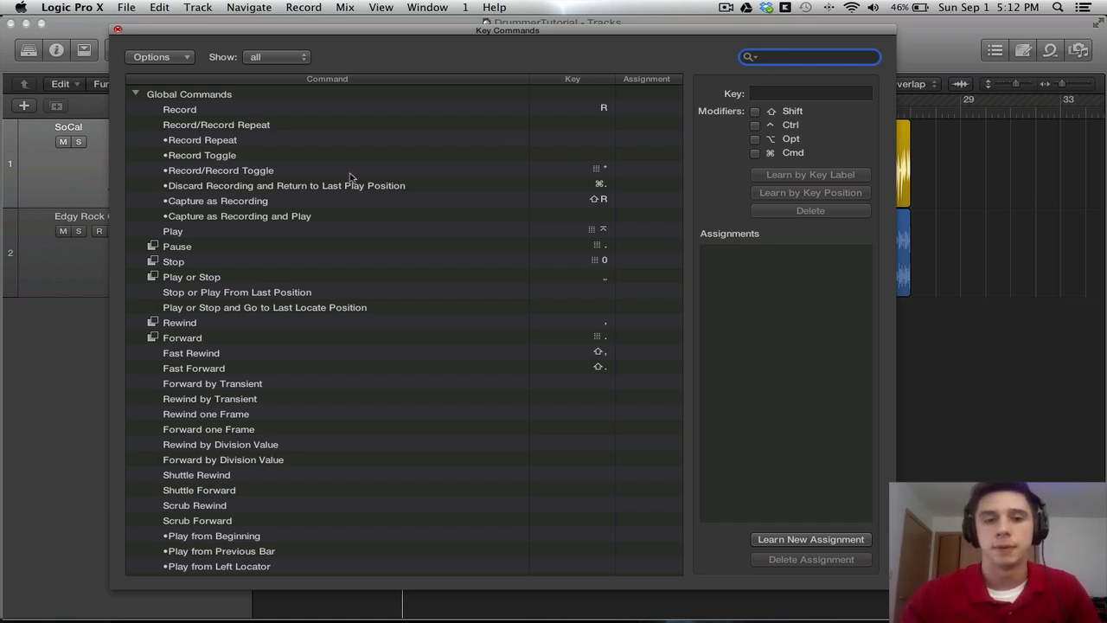
pyautogui.click(808, 56)
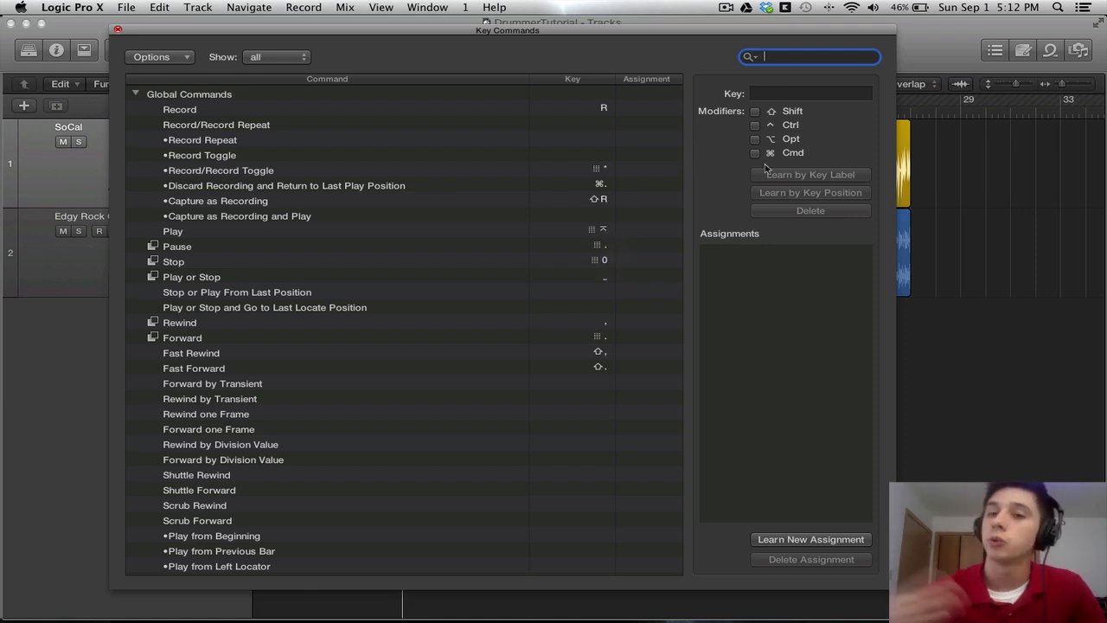
pyautogui.moveTo(493, 163)
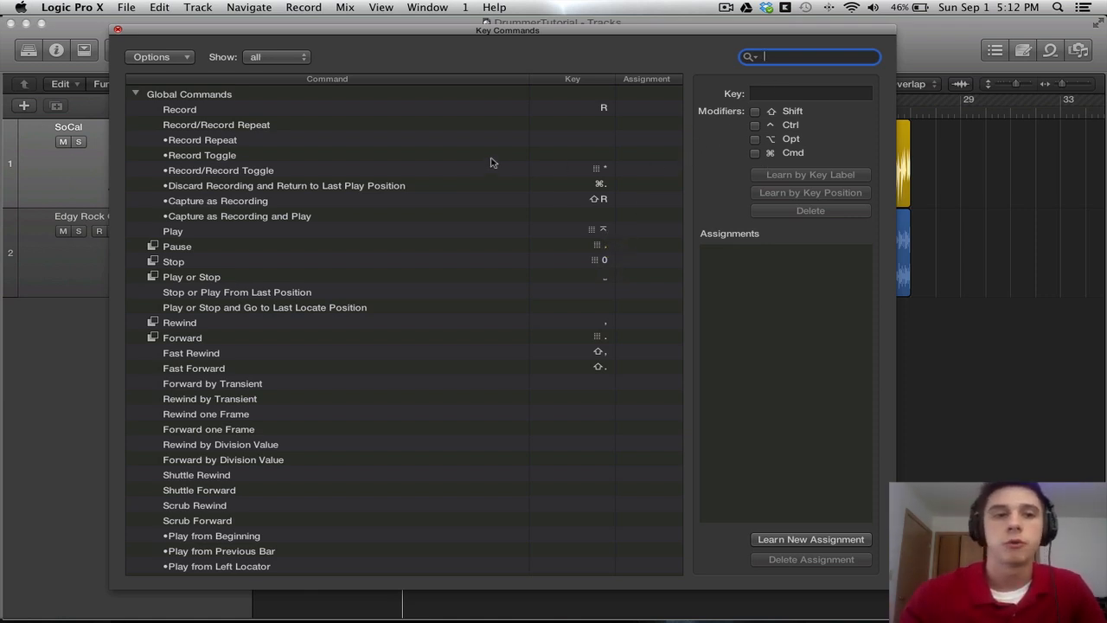
pyautogui.click(179, 108)
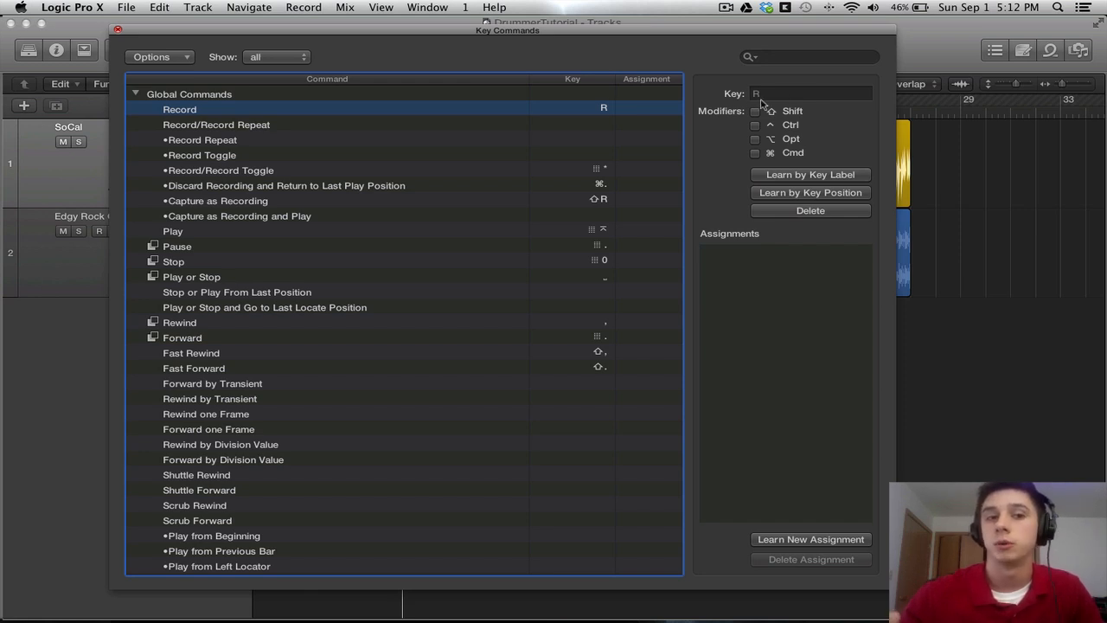
pyautogui.moveTo(710, 139)
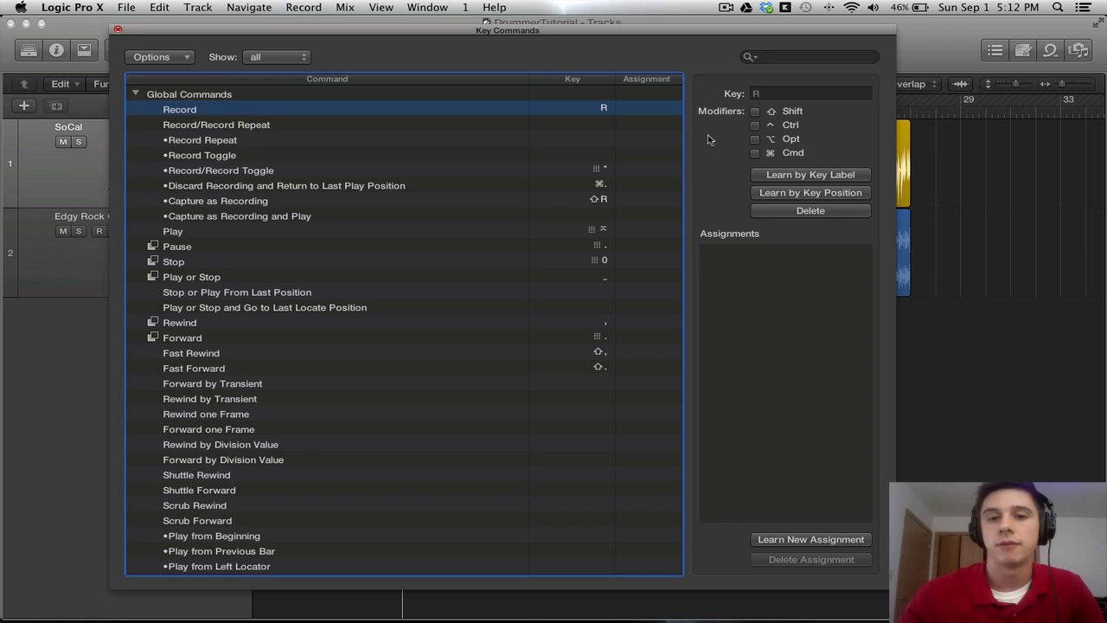
pyautogui.moveTo(593, 199)
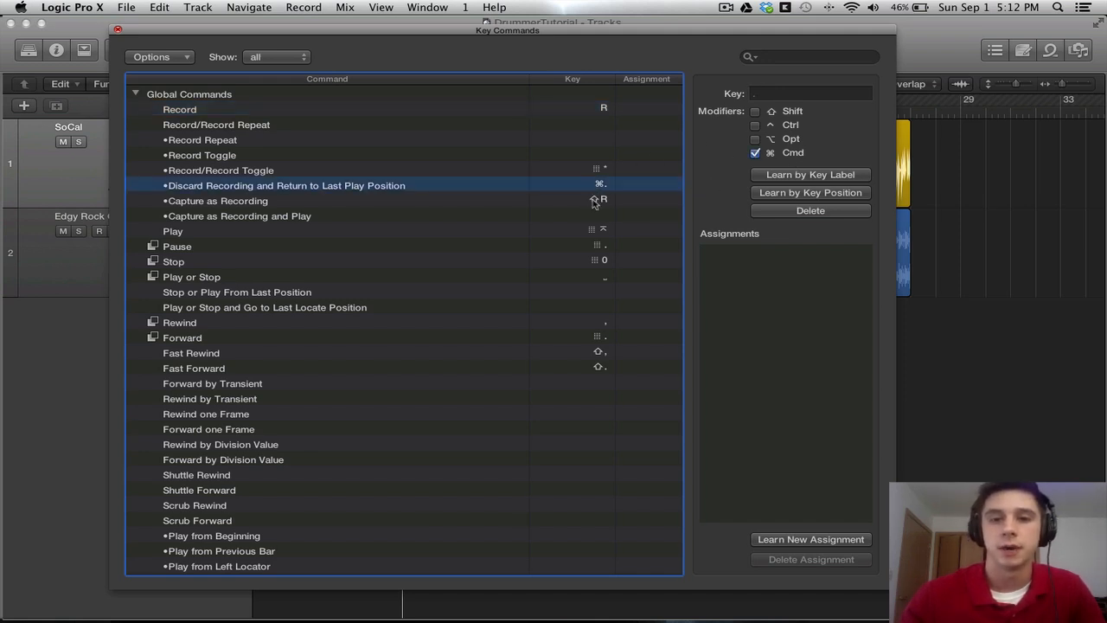
pyautogui.click(216, 199)
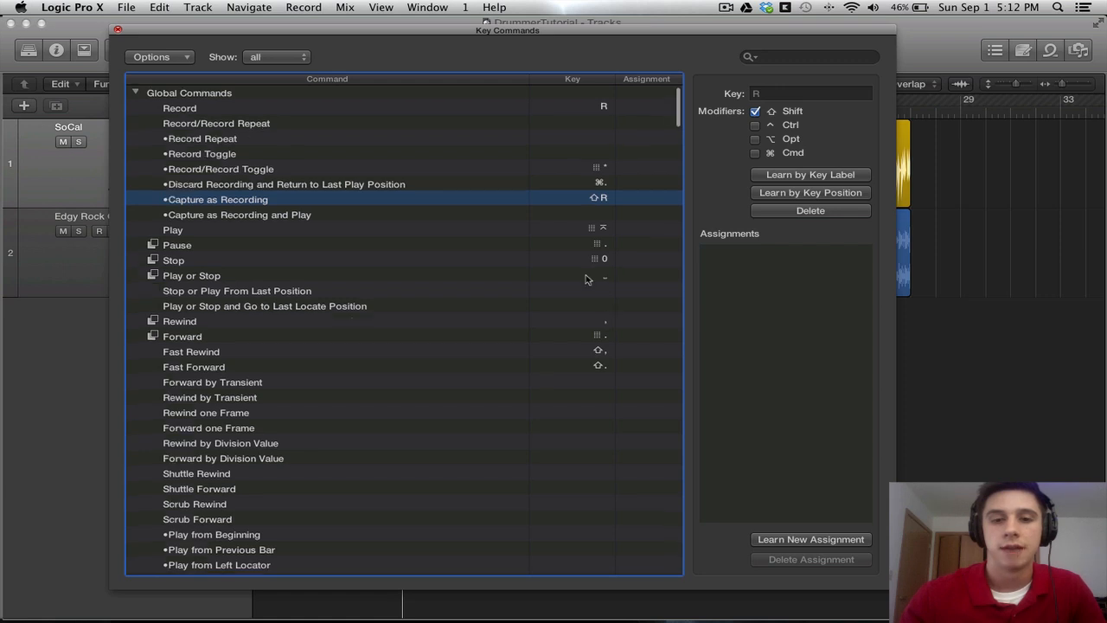
pyautogui.scroll(-3)
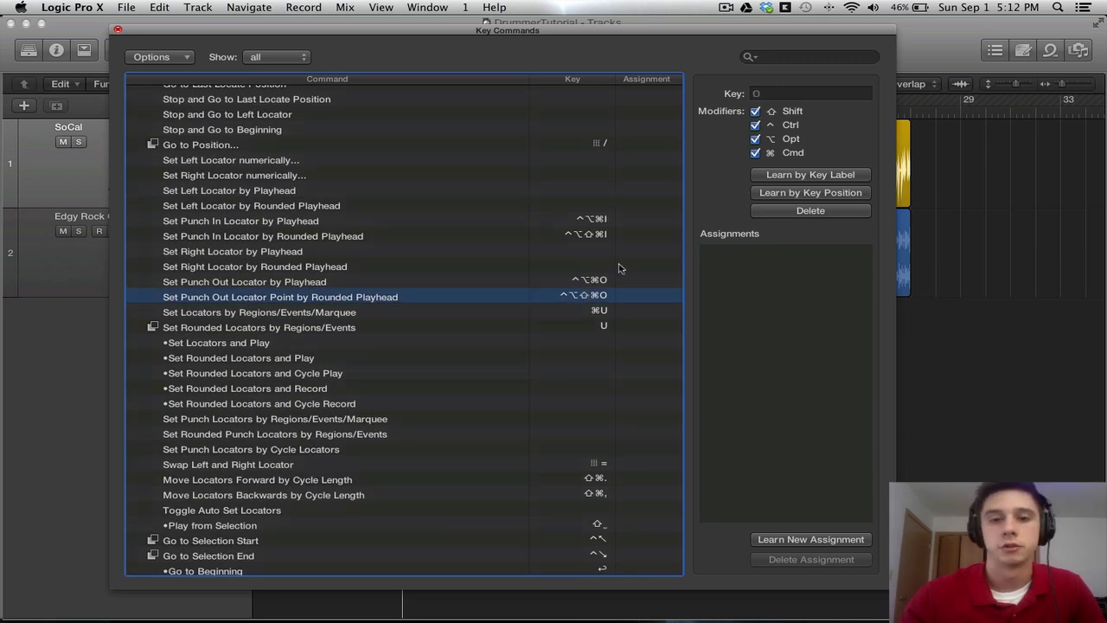
pyautogui.scroll(3)
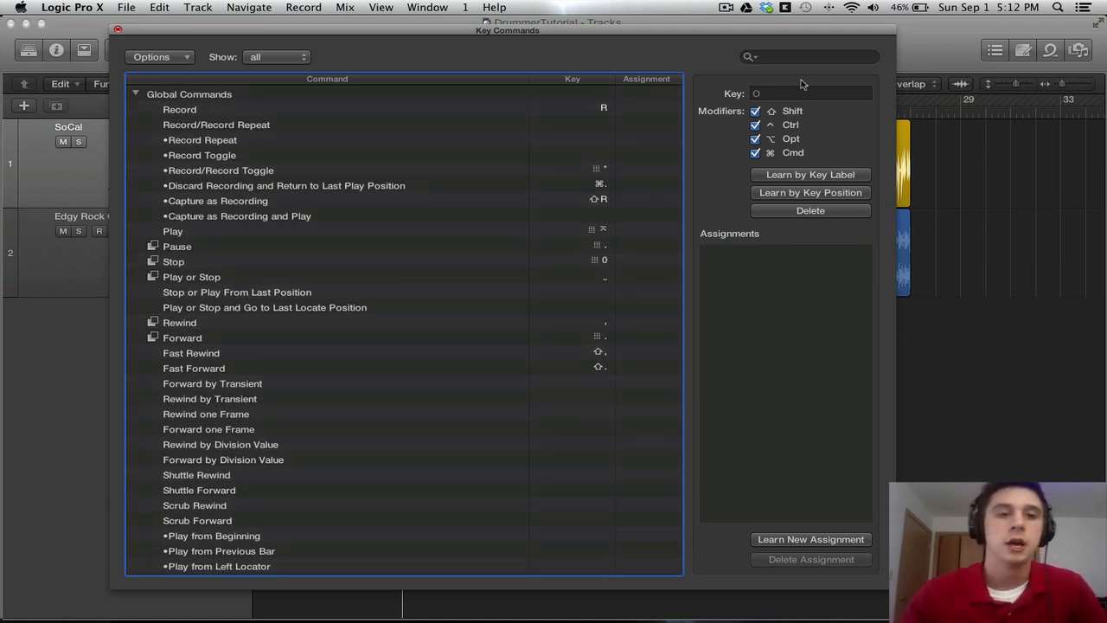
pyautogui.click(136, 94)
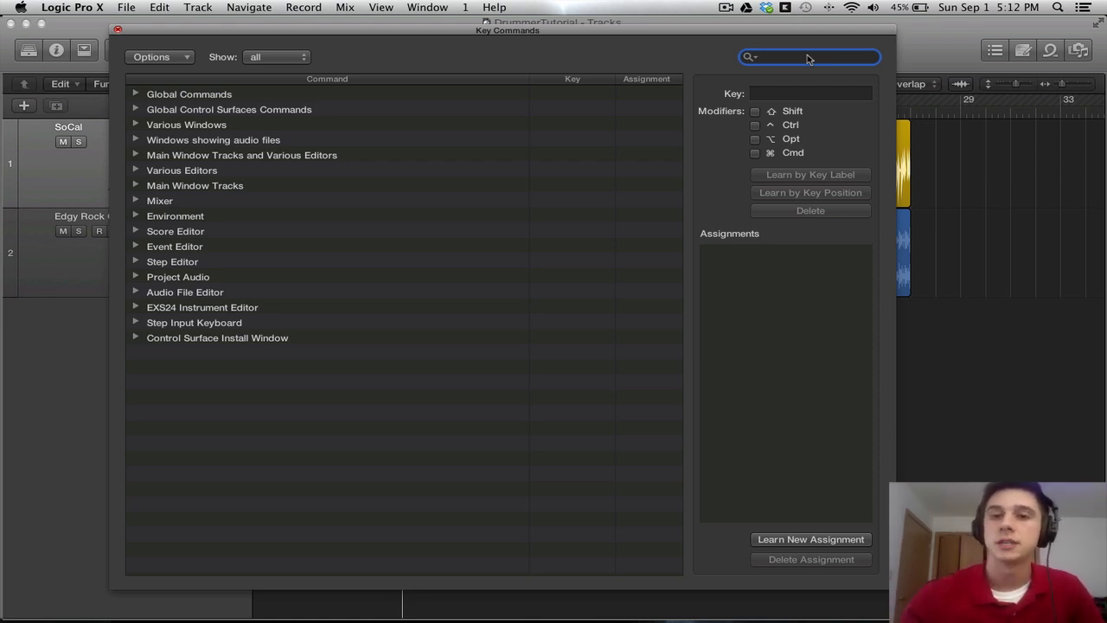
# Search key commands for 'tool' and select Show Tool Menu, currently assigned to T
pyautogui.click(808, 56)
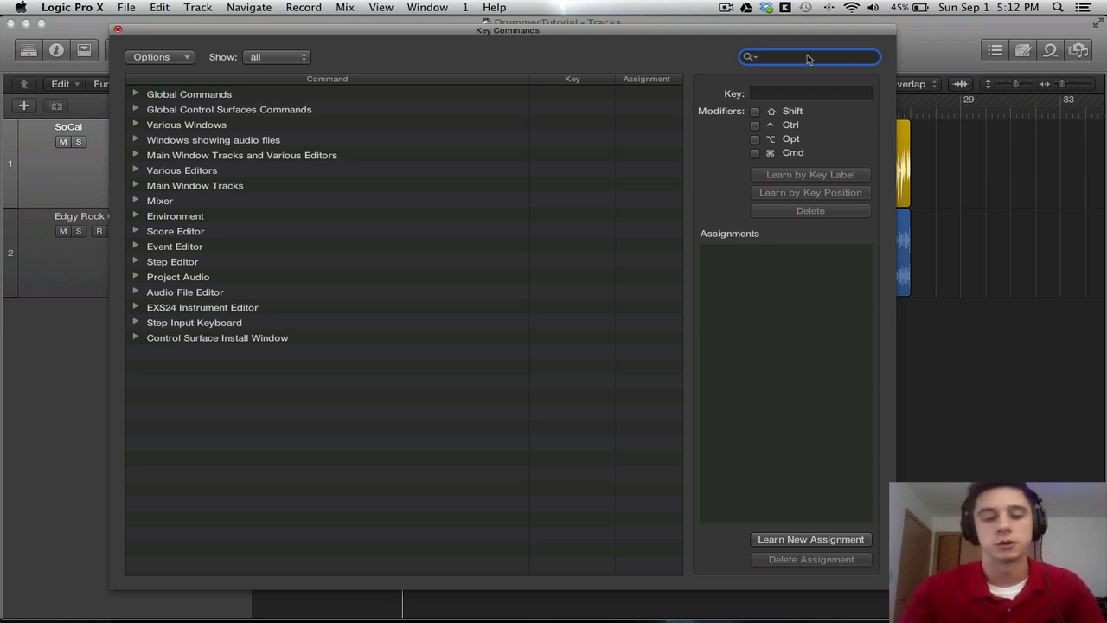
pyautogui.write('tool')
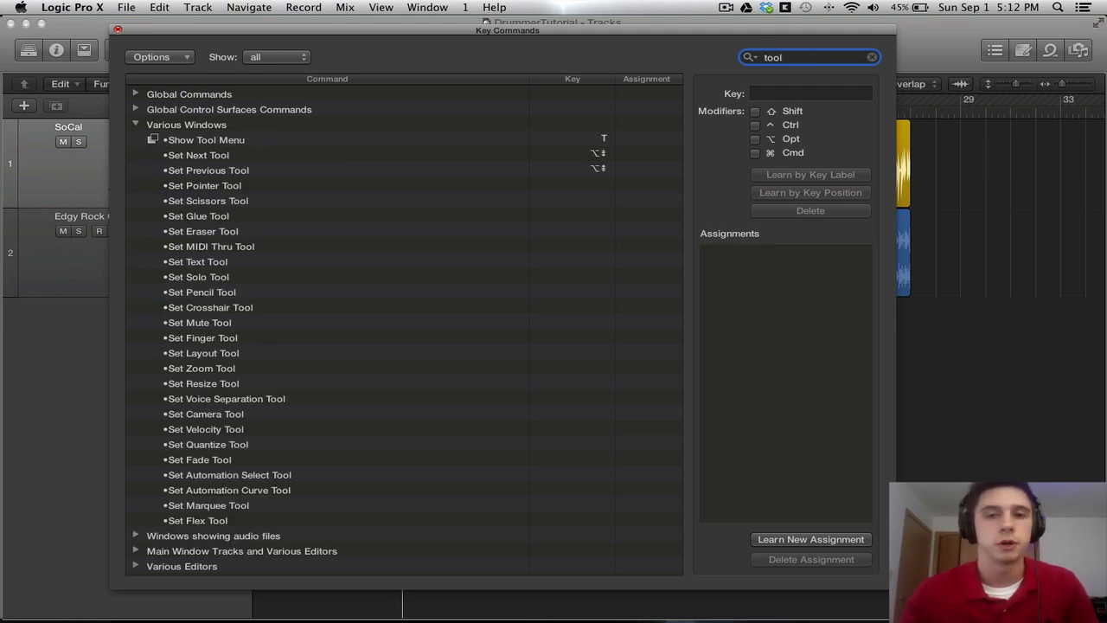
pyautogui.click(205, 139)
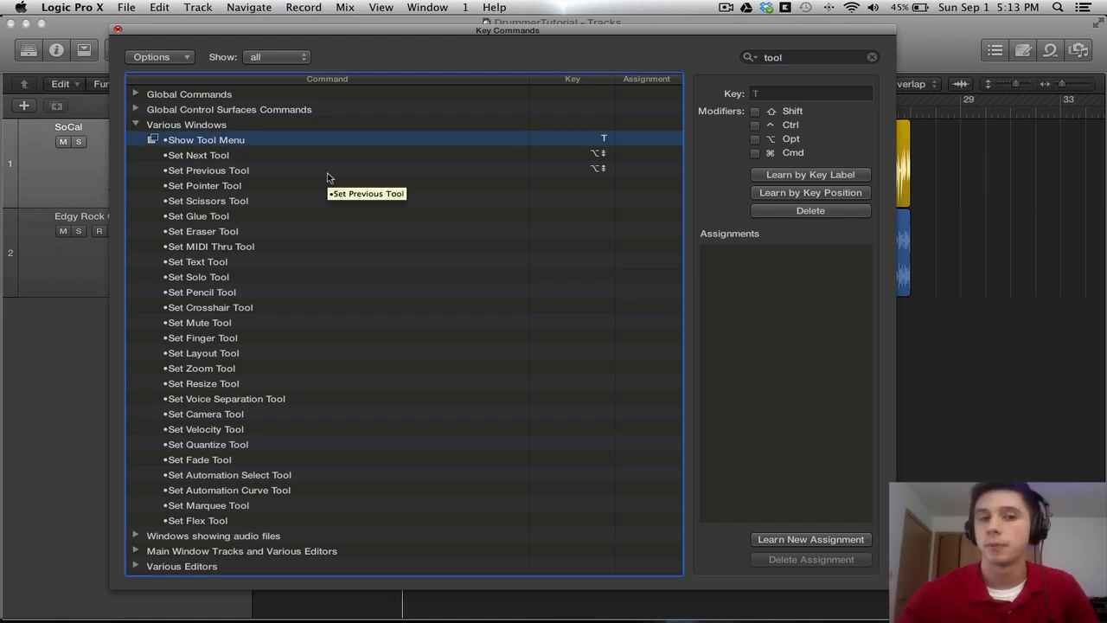
pyautogui.moveTo(596, 147)
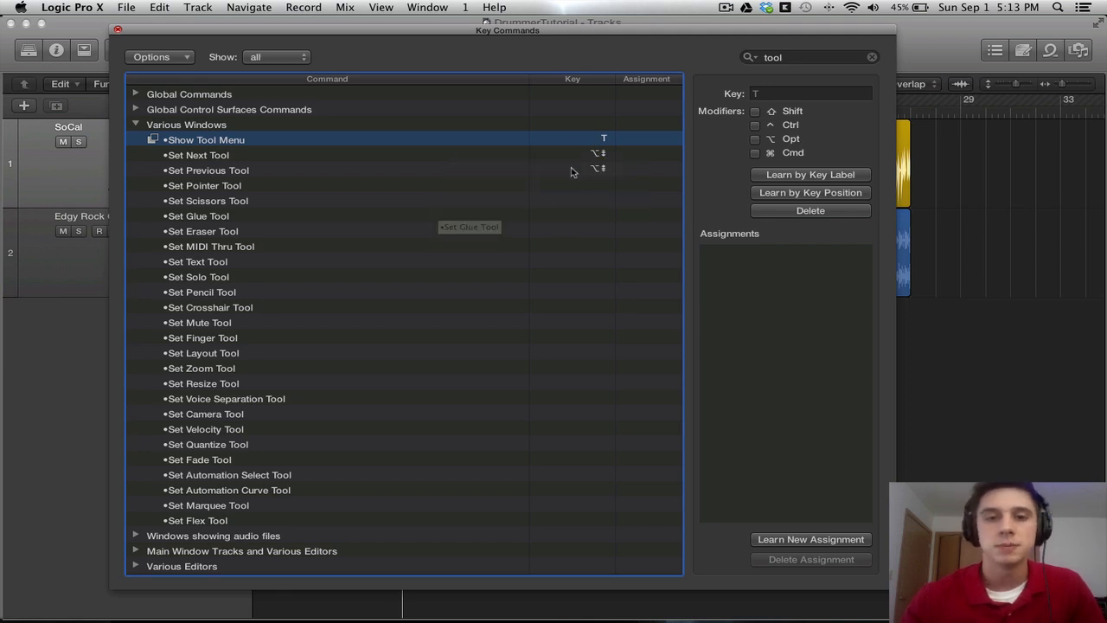
pyautogui.moveTo(761, 213)
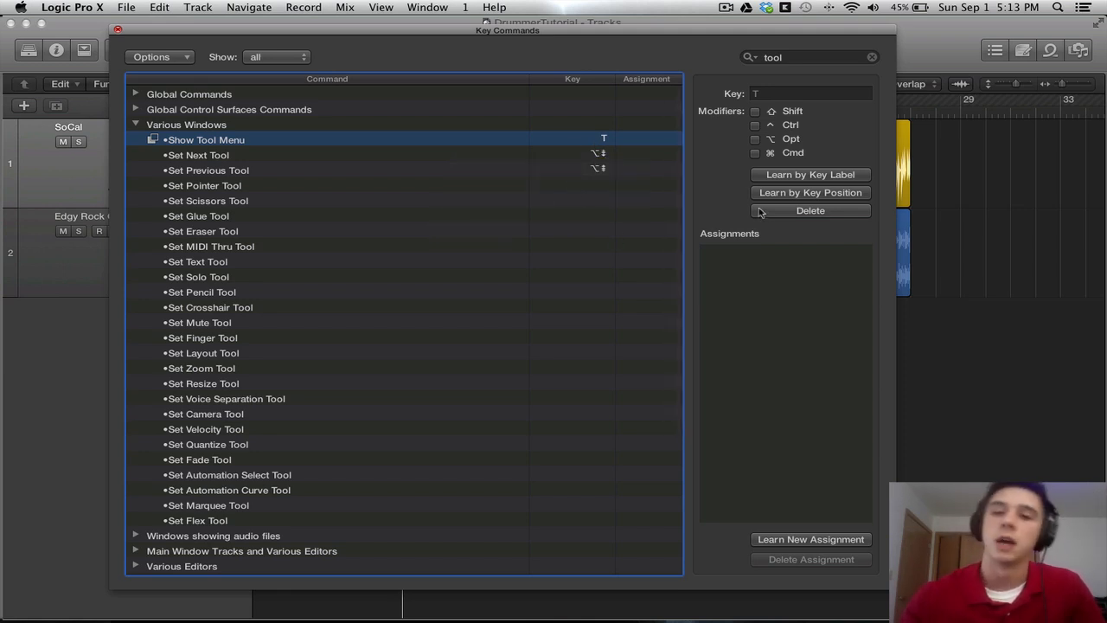
pyautogui.moveTo(843, 202)
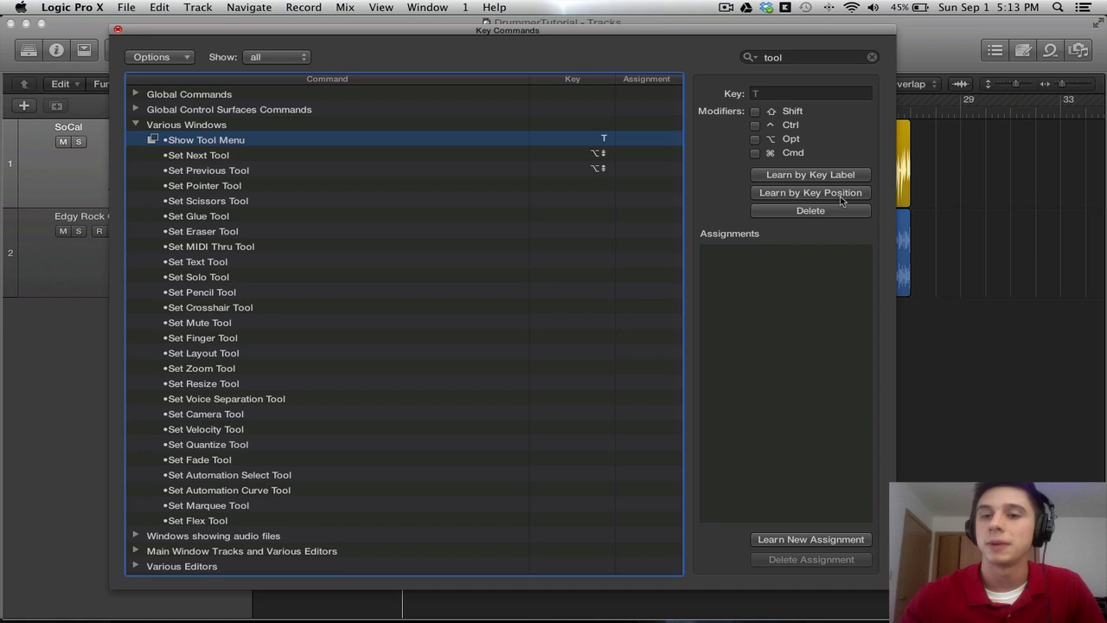
pyautogui.moveTo(810, 192)
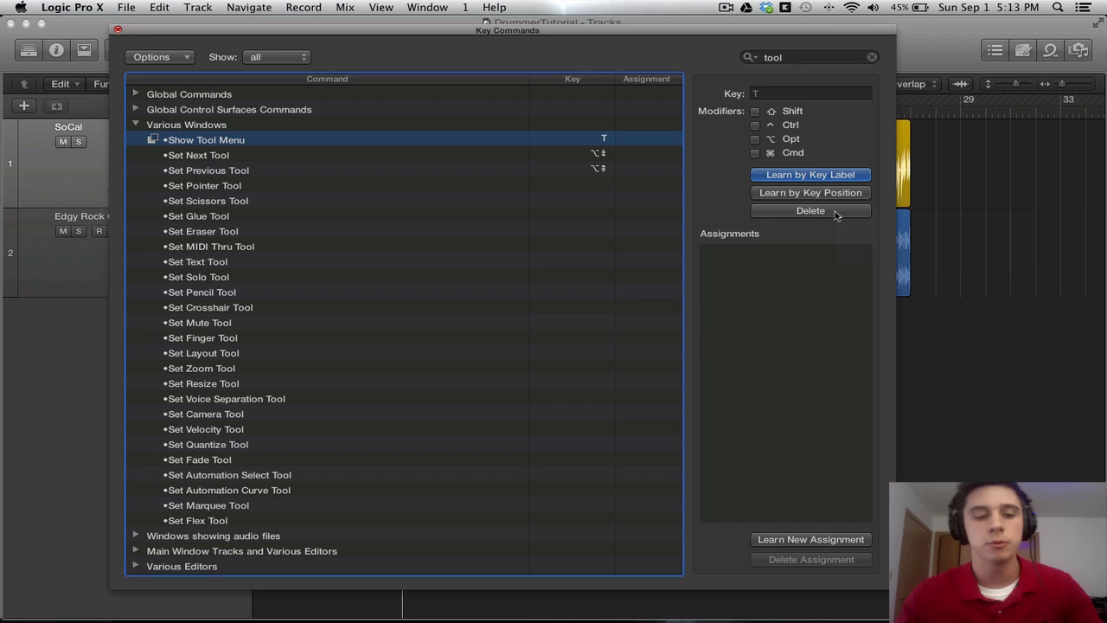
# Learn Escape as Show Tool Menu's key, then load the Logic 9 preset
pyautogui.click(811, 210)
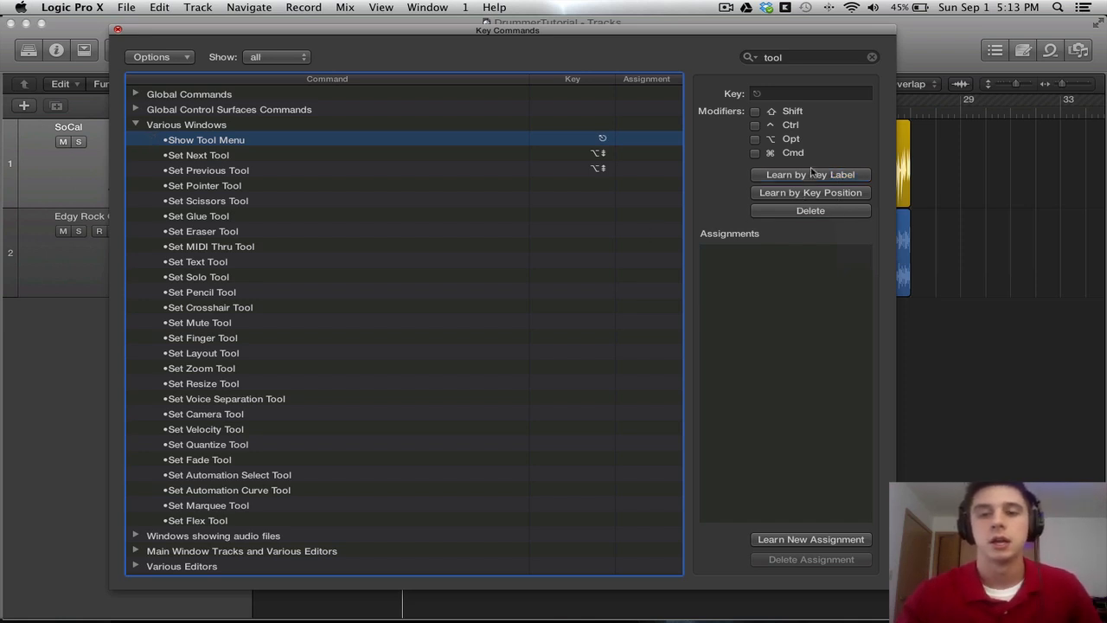
pyautogui.moveTo(785, 103)
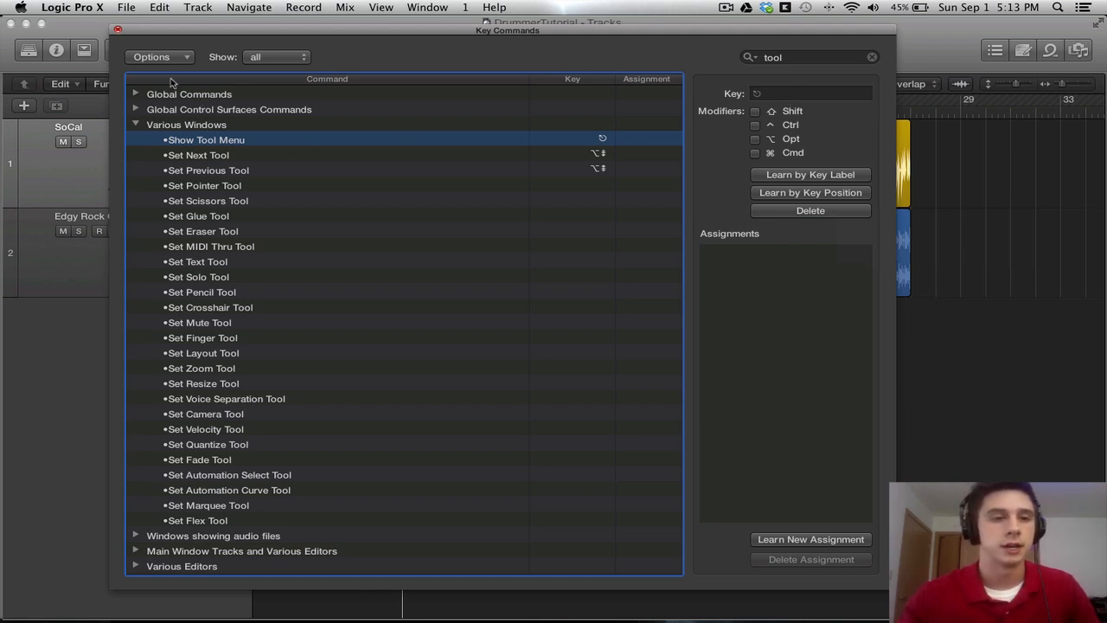
pyautogui.click(151, 57)
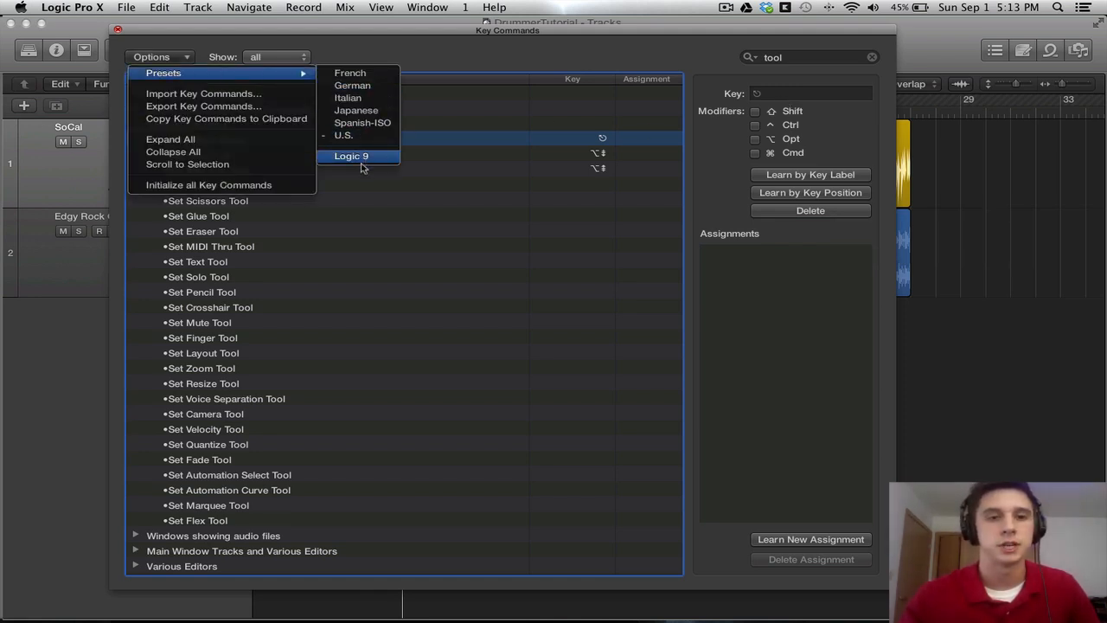
pyautogui.click(351, 156)
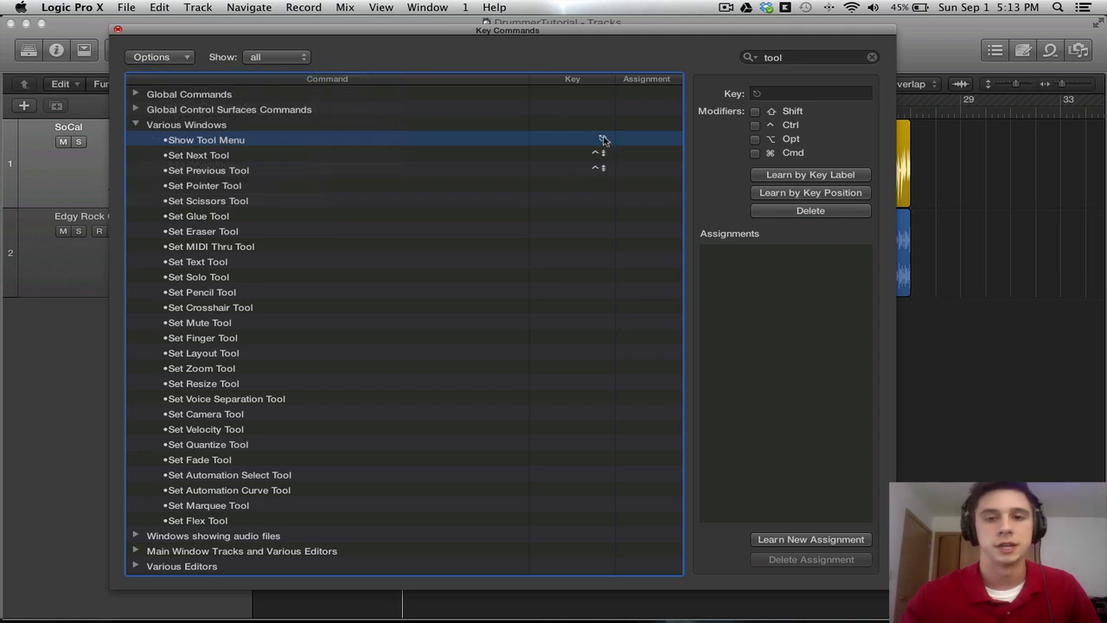
pyautogui.moveTo(603, 145)
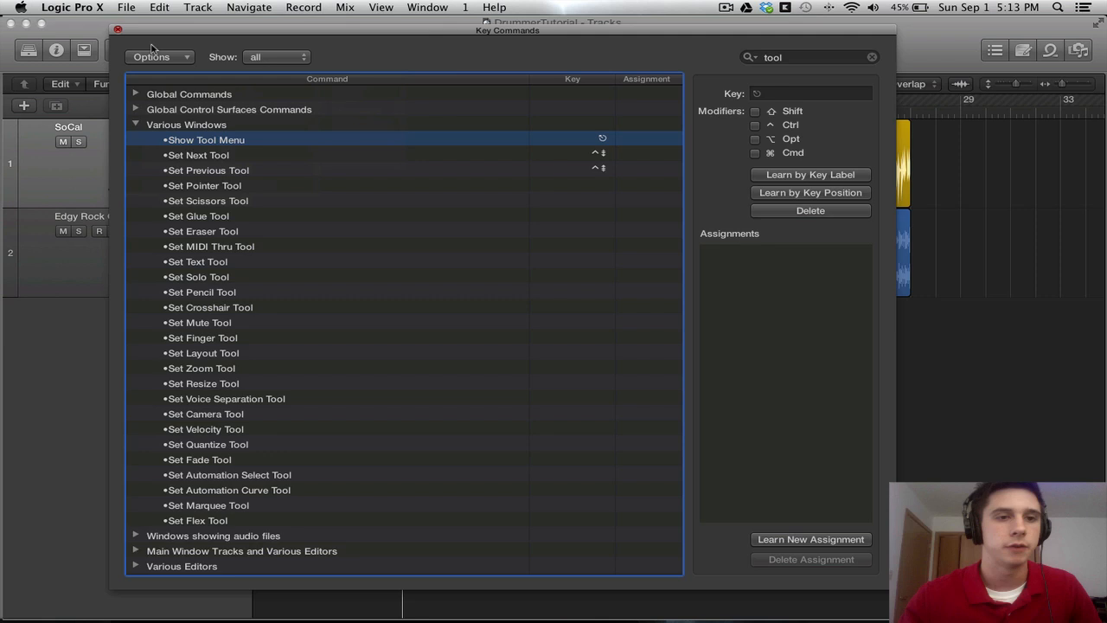
# Close Key Commands, right-click the DrummerTutorial tracks area, and open the Logic Pro X menu
pyautogui.click(118, 30)
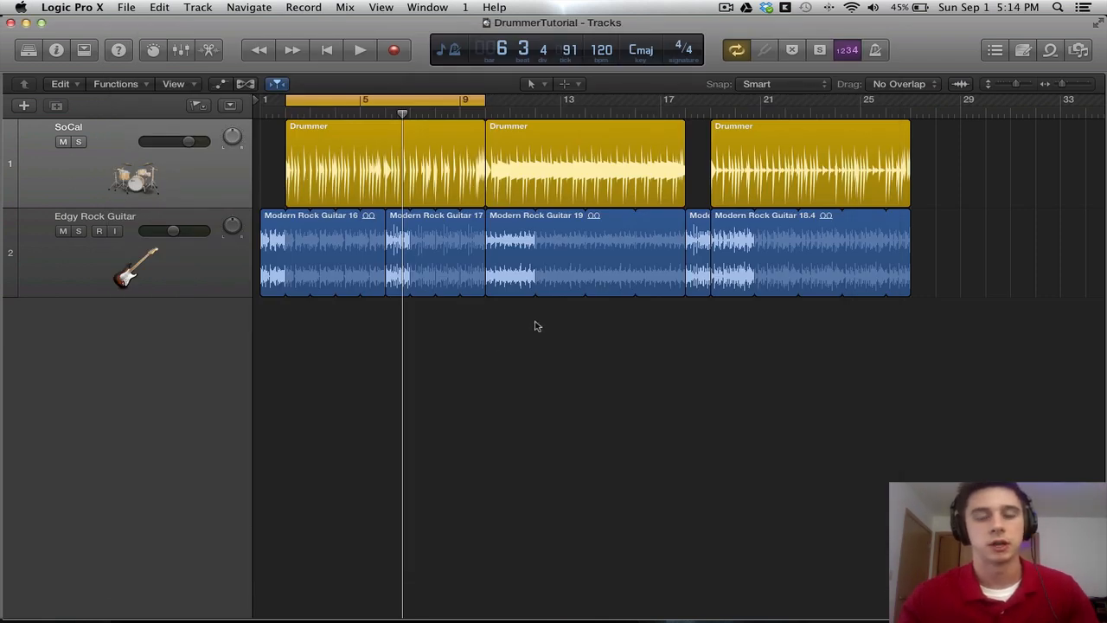
pyautogui.rightClick(536, 326)
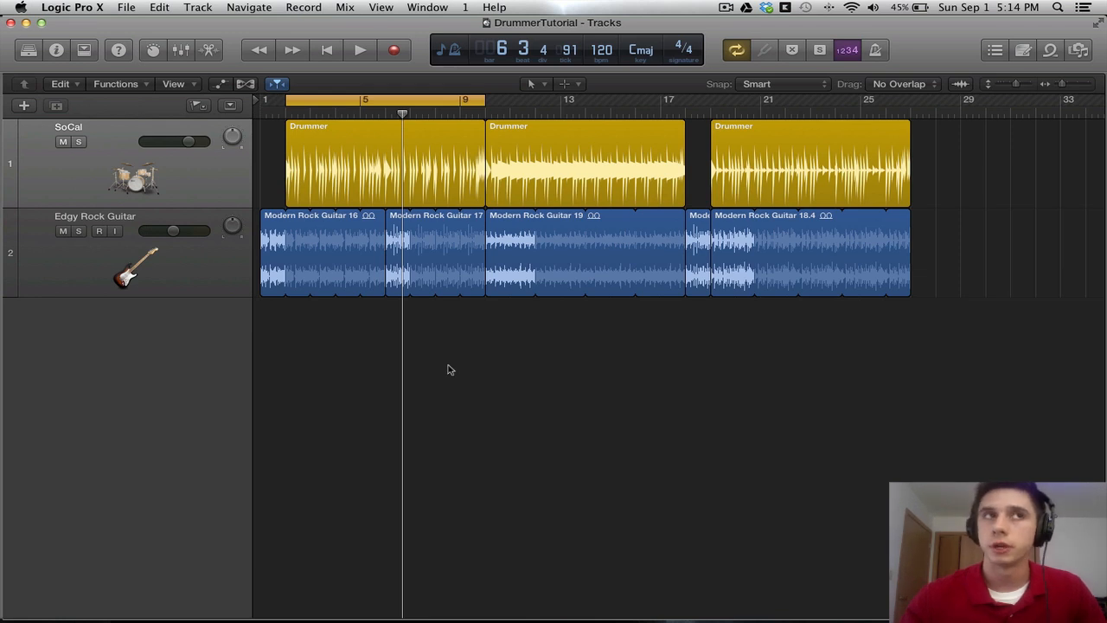
pyautogui.click(72, 7)
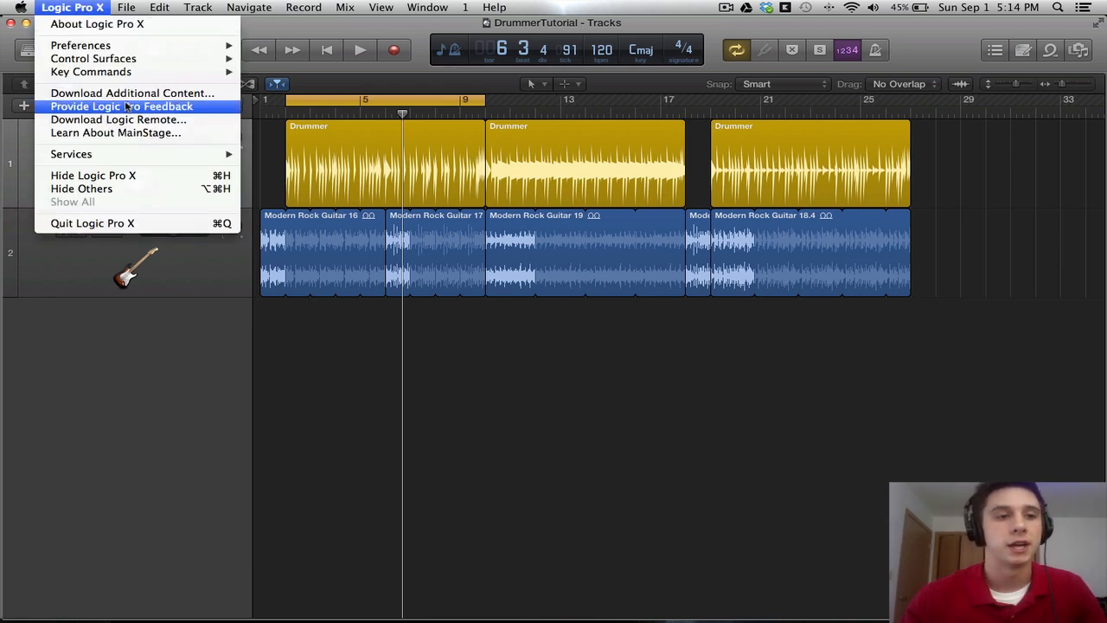
# Reopen the Key Commands editor and dismiss the Options menu without choosing anything
pyautogui.click(91, 72)
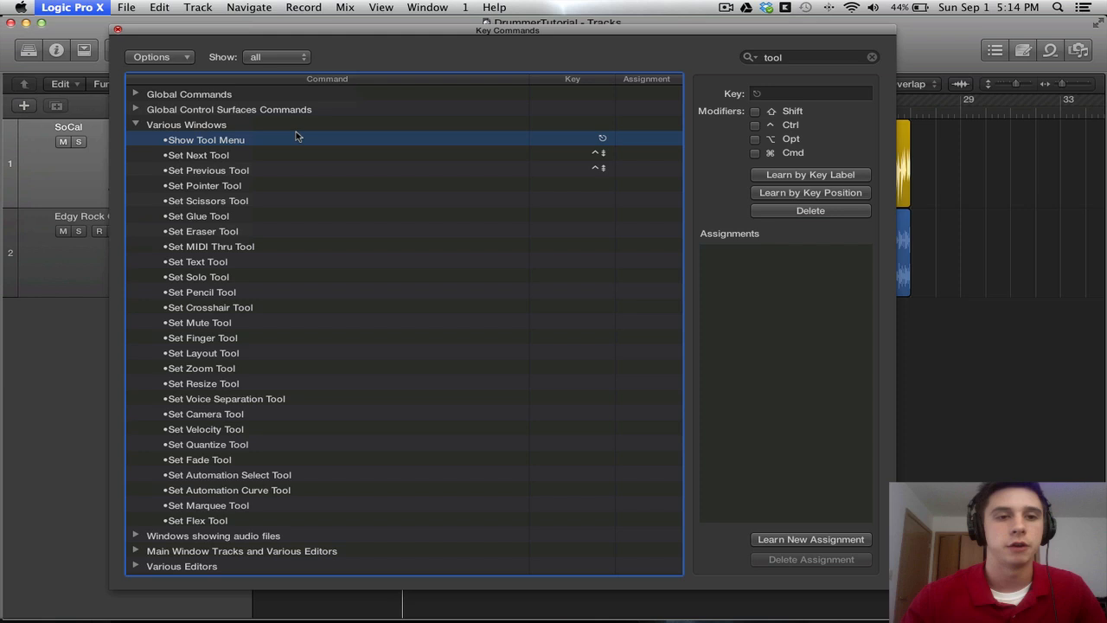
pyautogui.click(152, 56)
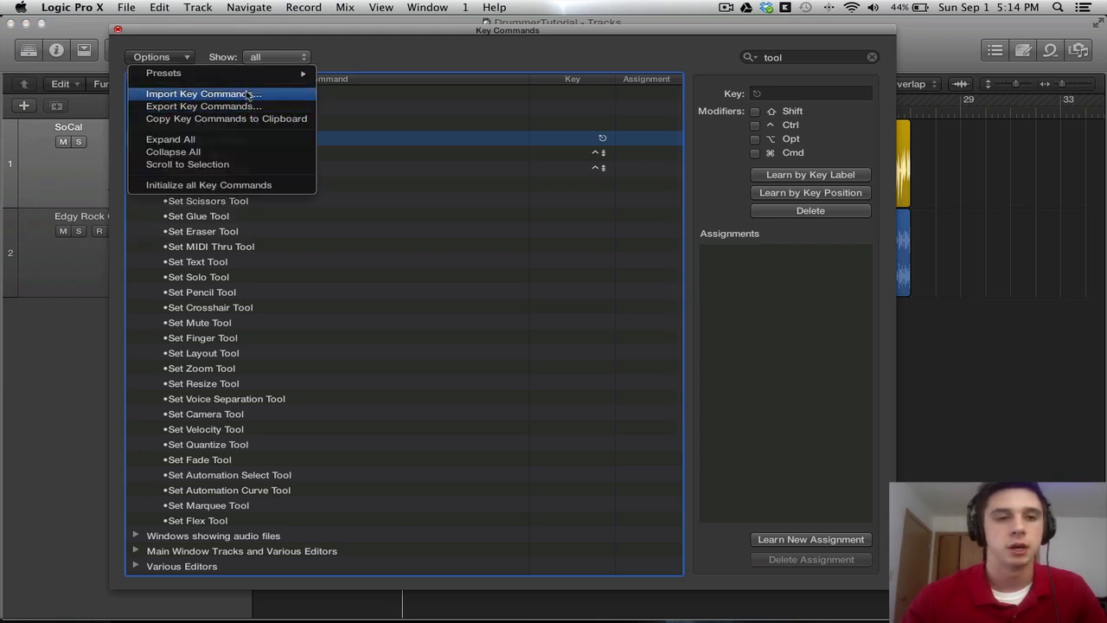
pyautogui.click(383, 56)
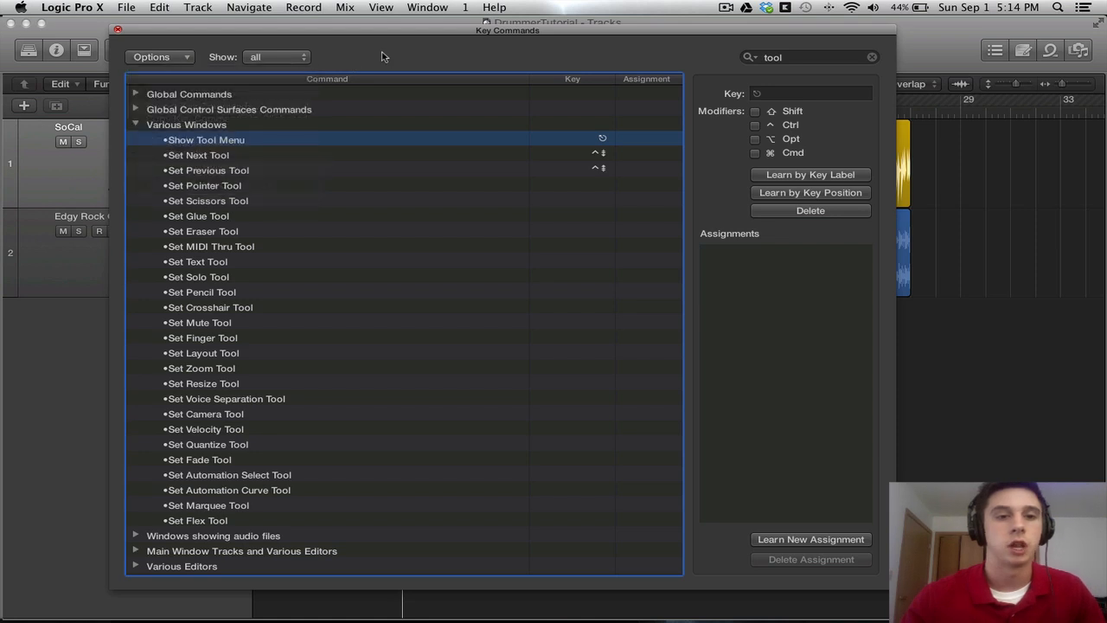